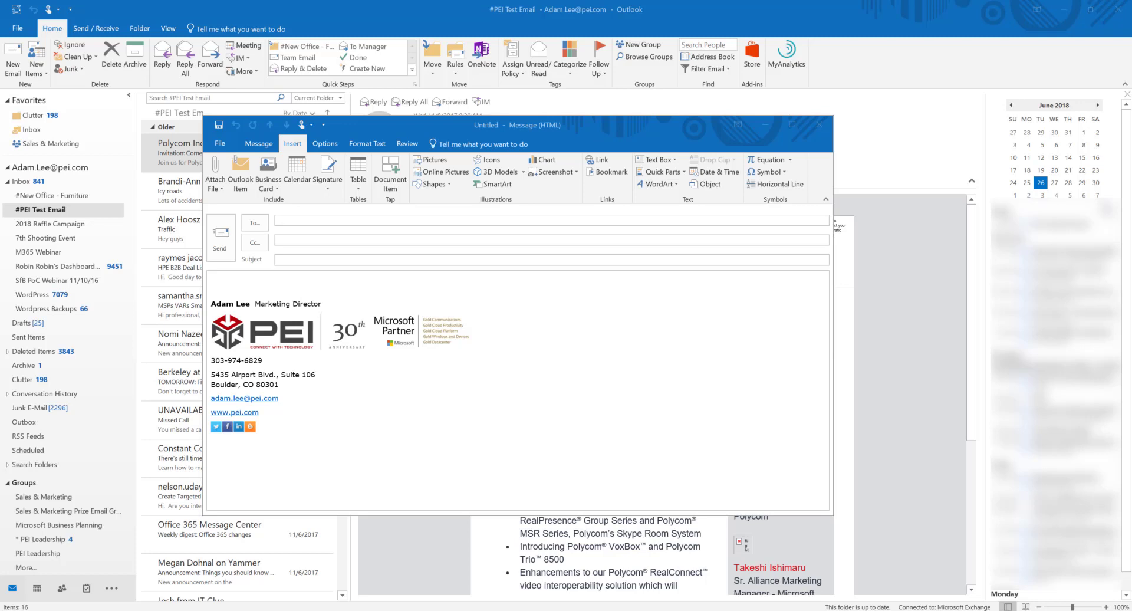
{"action": "mouse_move", "coordinate": [670, 293]}
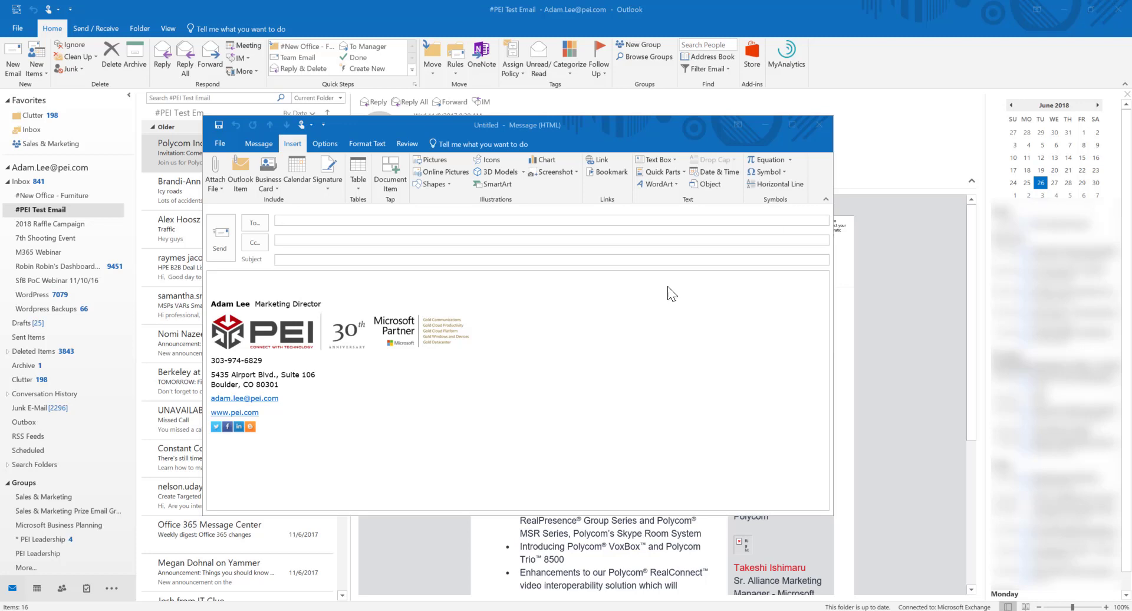
Step: Browse This PC and pick the Word file from the Documents folder to attach
{"action": "left_click", "coordinate": [371, 242]}
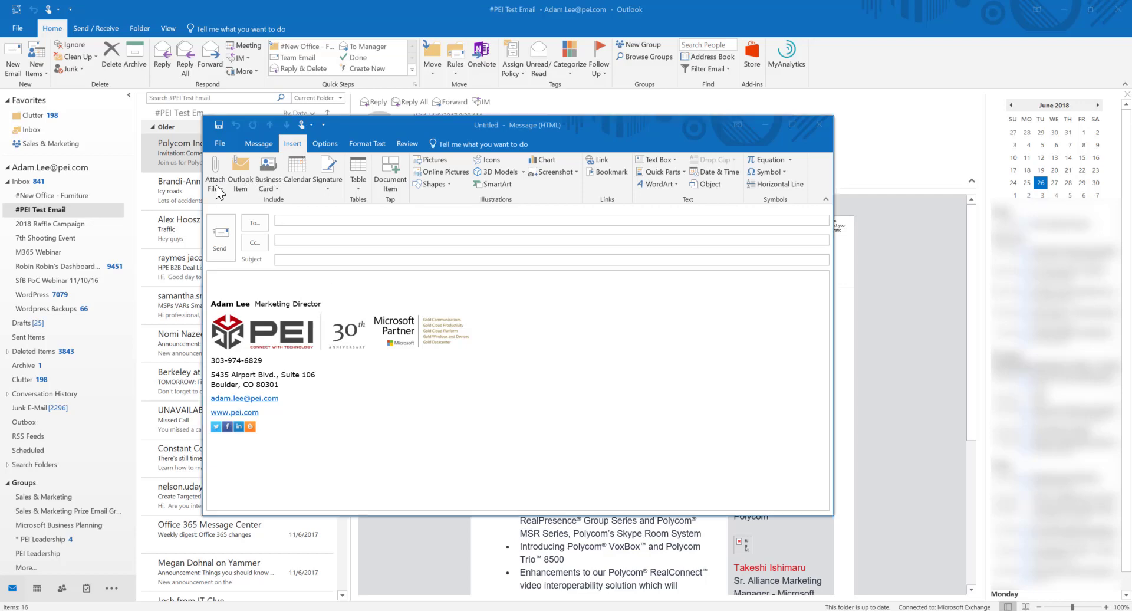
{"action": "left_click", "coordinate": [215, 176]}
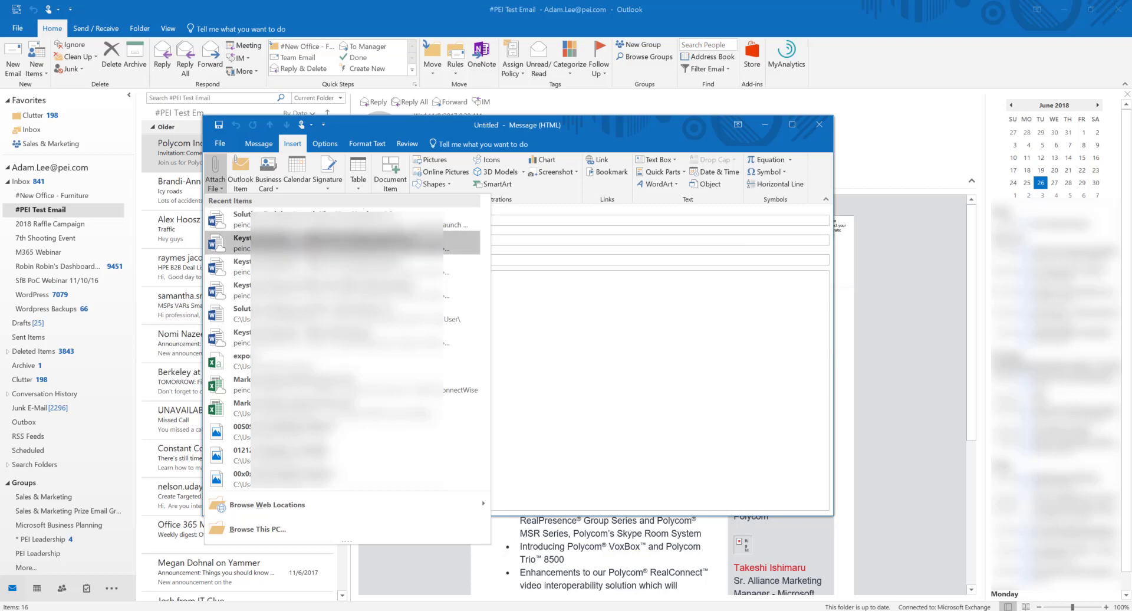
{"action": "mouse_move", "coordinate": [241, 243]}
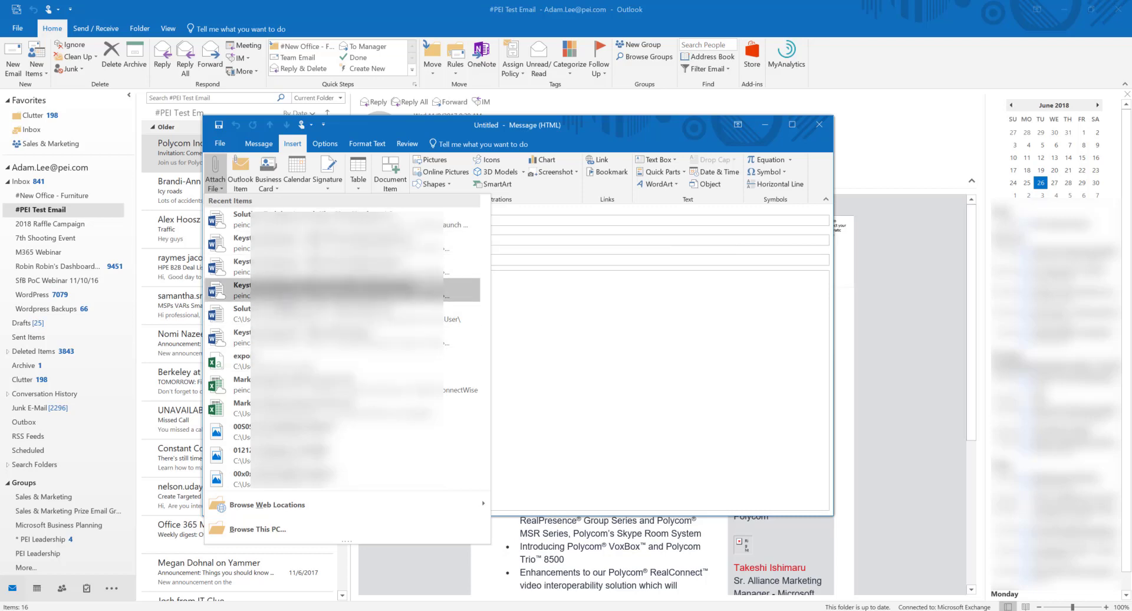
{"action": "mouse_move", "coordinate": [243, 289]}
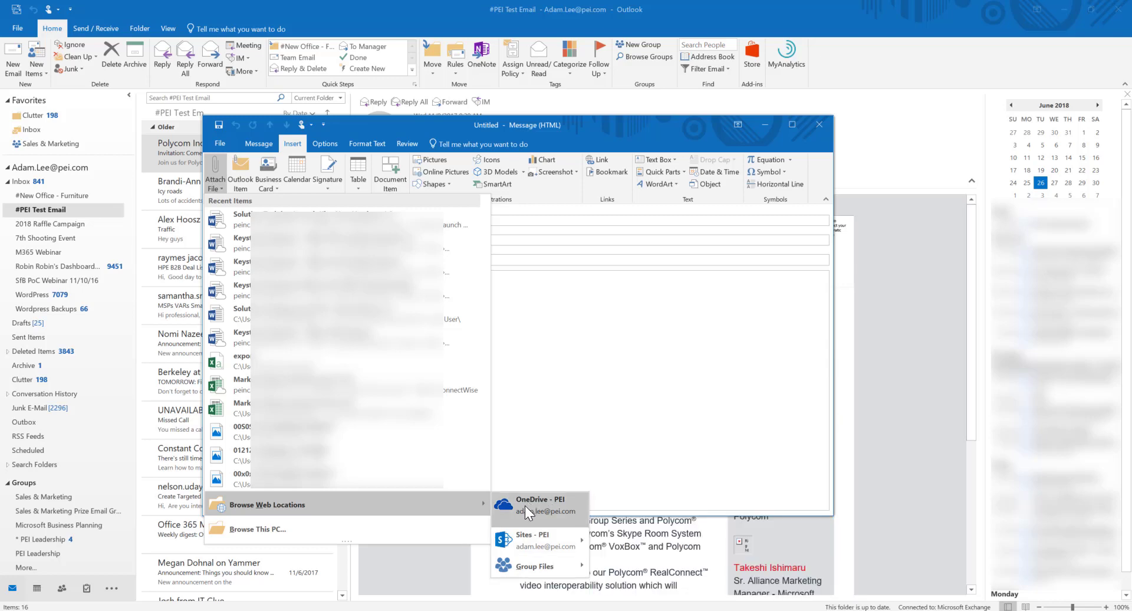
{"action": "mouse_move", "coordinate": [534, 514]}
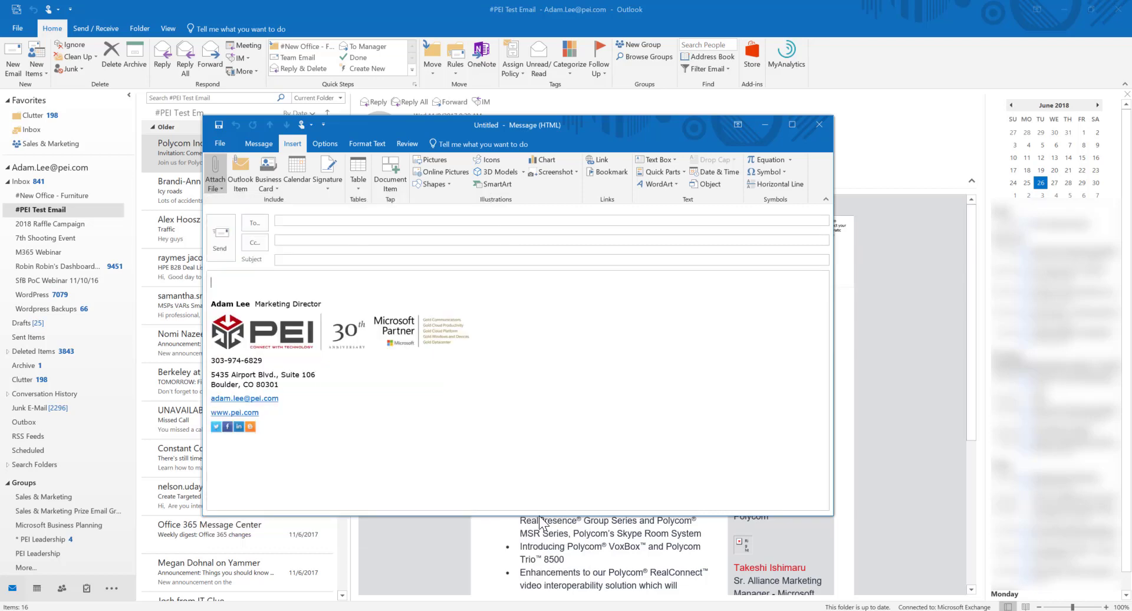
{"action": "left_click", "coordinate": [214, 174]}
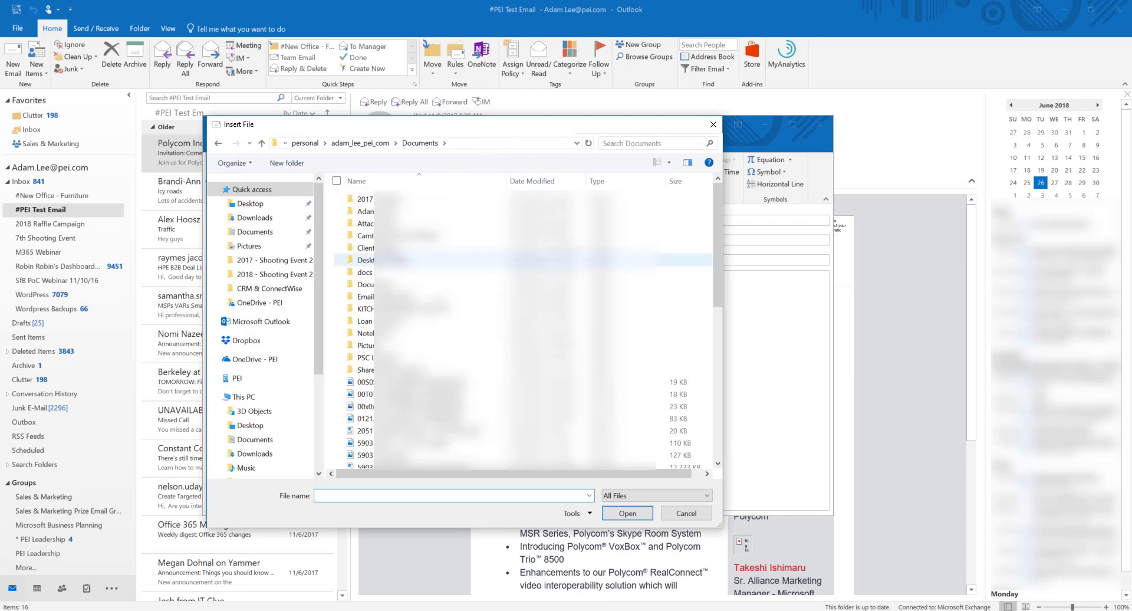
{"action": "scroll", "scroll_direction": "down", "scroll_amount": 3}
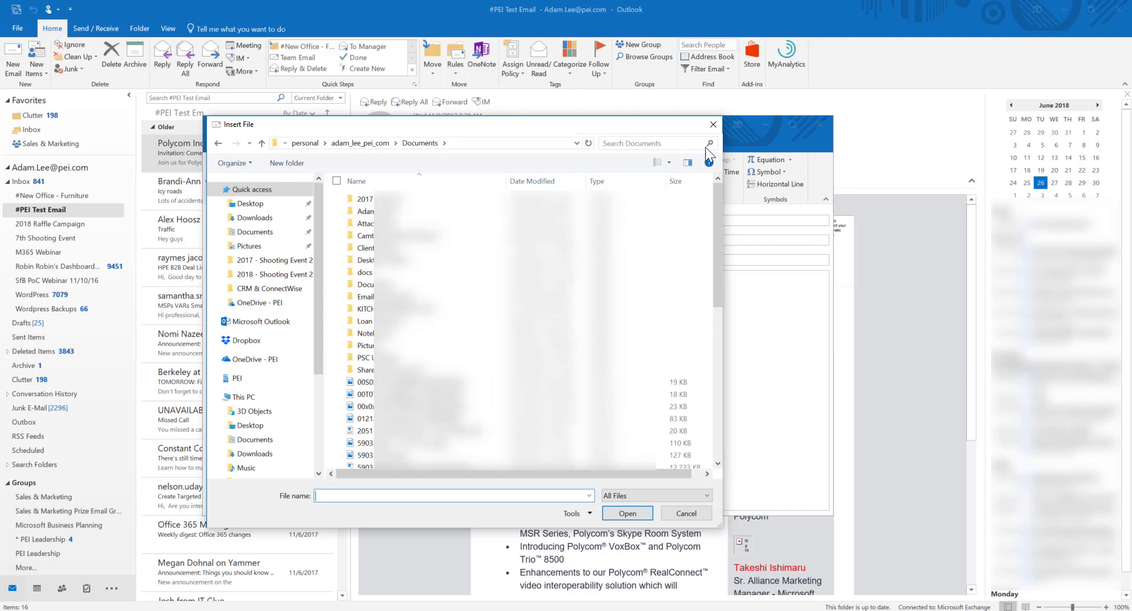
{"action": "left_click", "coordinate": [684, 513]}
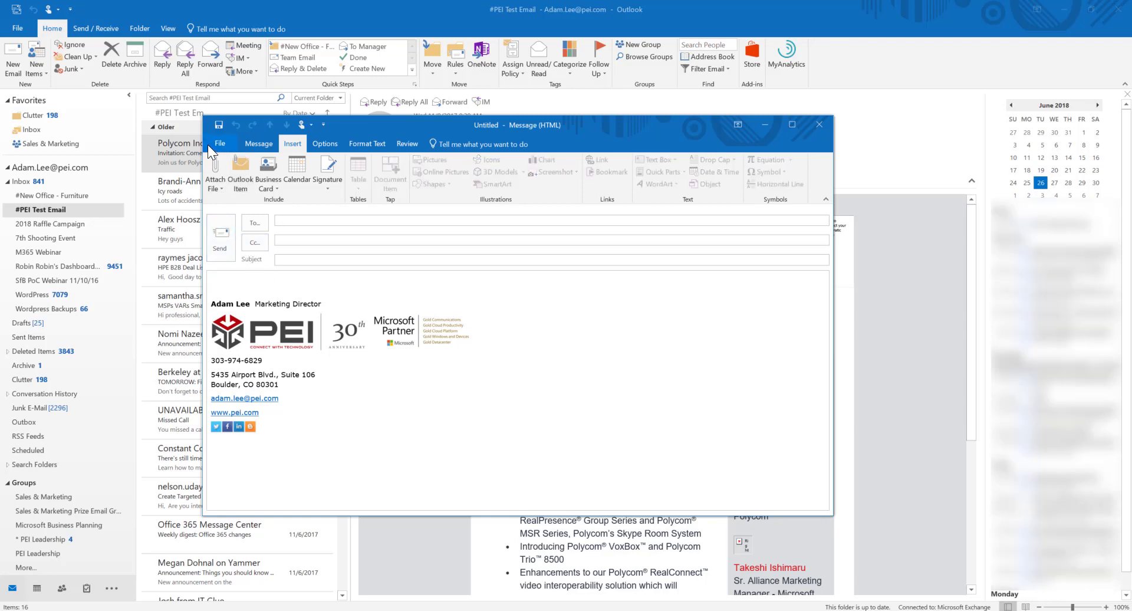
Step: Attach Solution Training Launch Kit - New Version v1.2.docx as a share link
{"action": "left_click", "coordinate": [214, 173]}
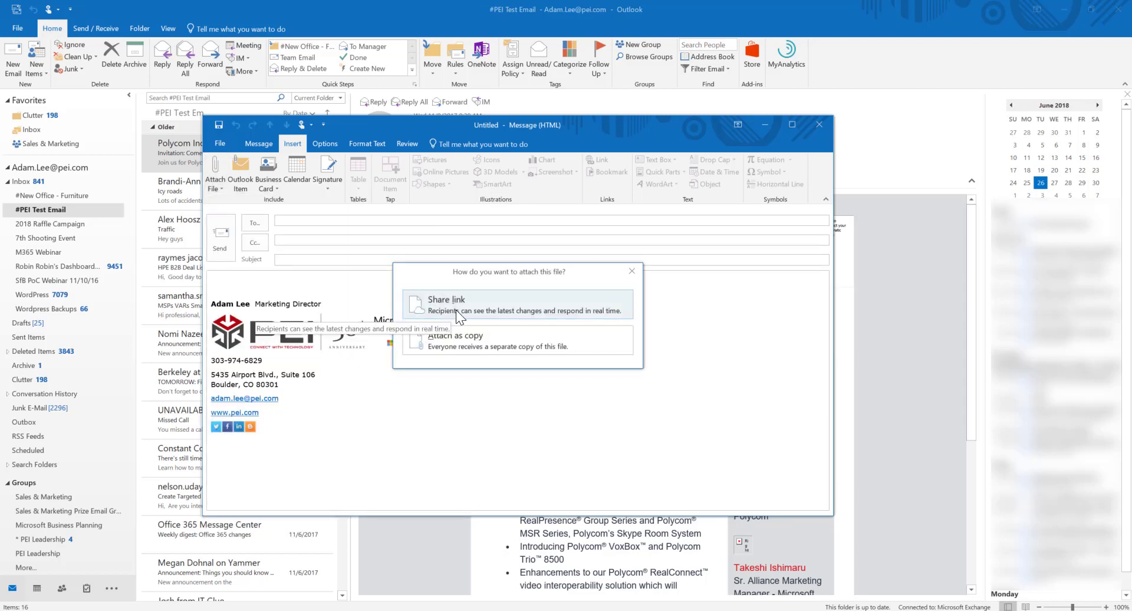
{"action": "mouse_move", "coordinate": [467, 312]}
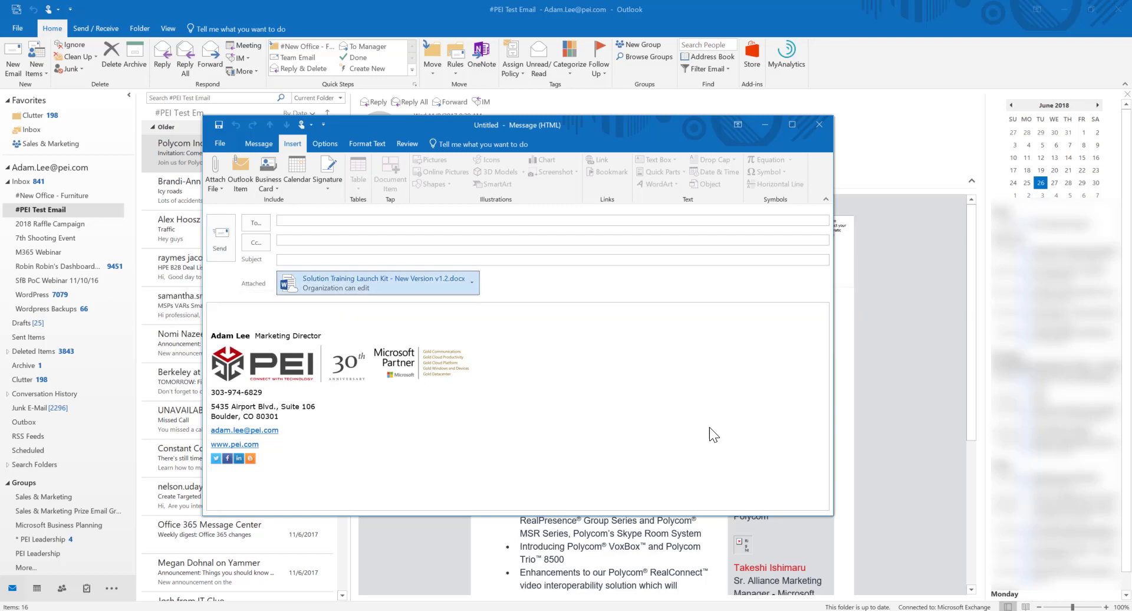
Step: Change the shared attachment's permission to Recipients Can Edit via its context menu
{"action": "right_click", "coordinate": [374, 281]}
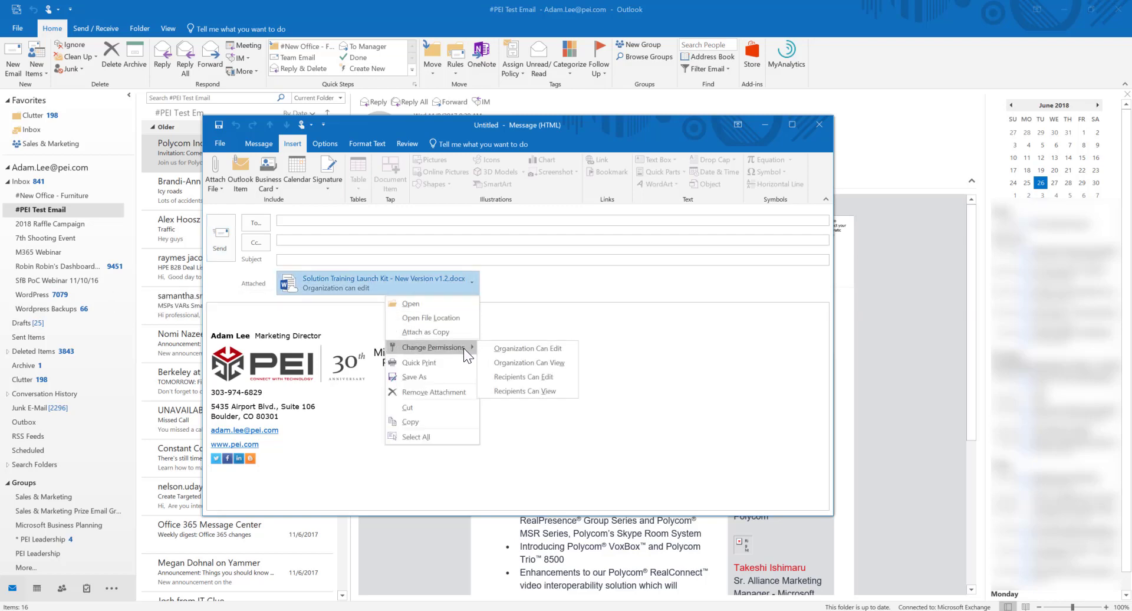
{"action": "mouse_move", "coordinate": [528, 347]}
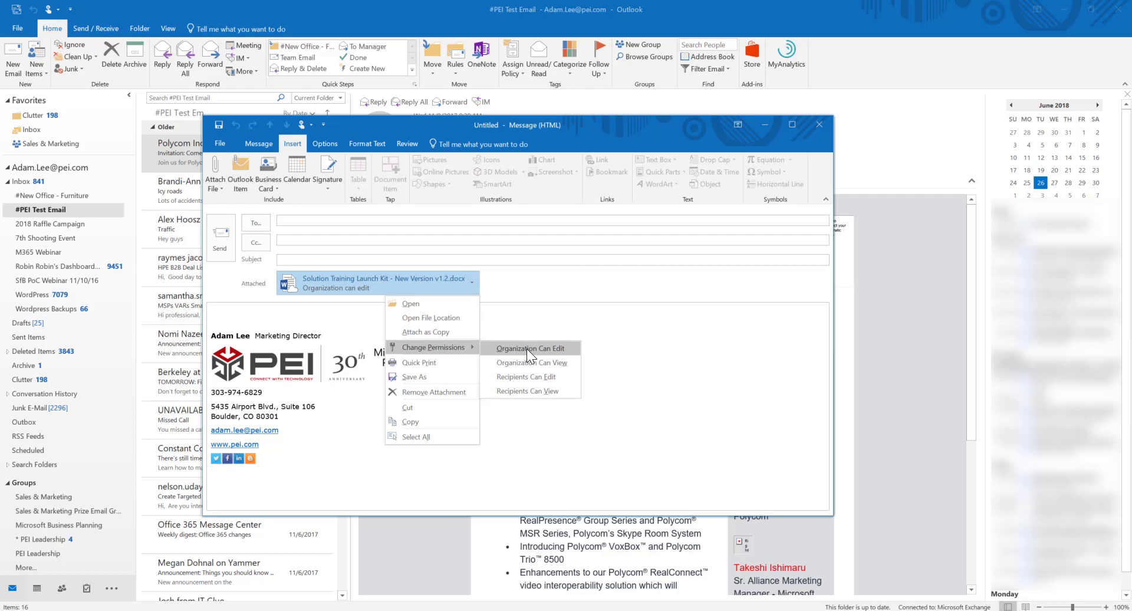
{"action": "mouse_move", "coordinate": [531, 362]}
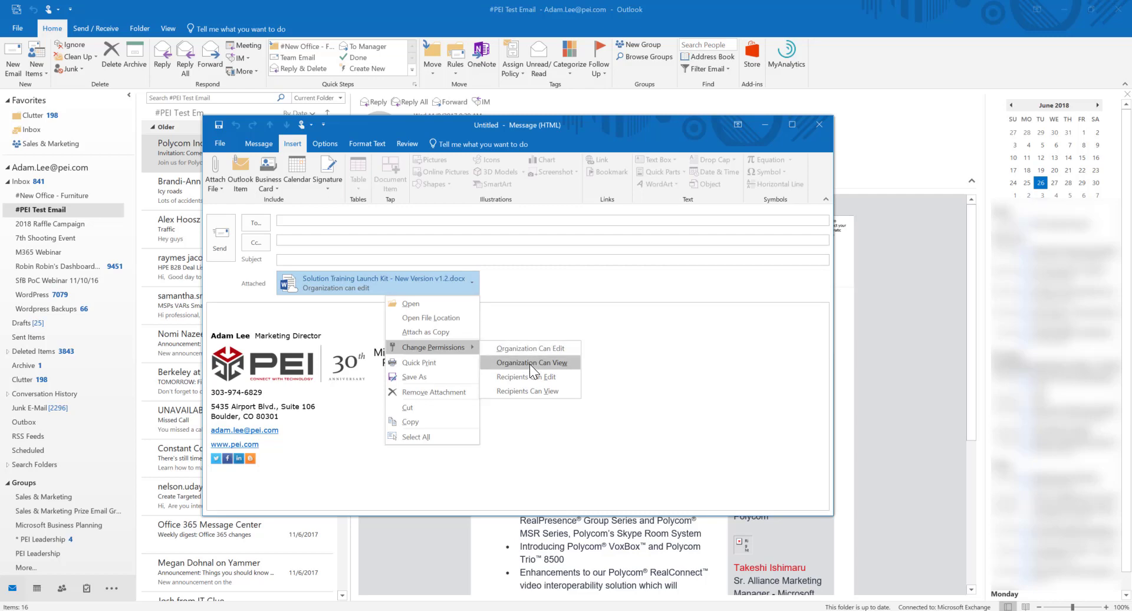
{"action": "mouse_move", "coordinate": [530, 348]}
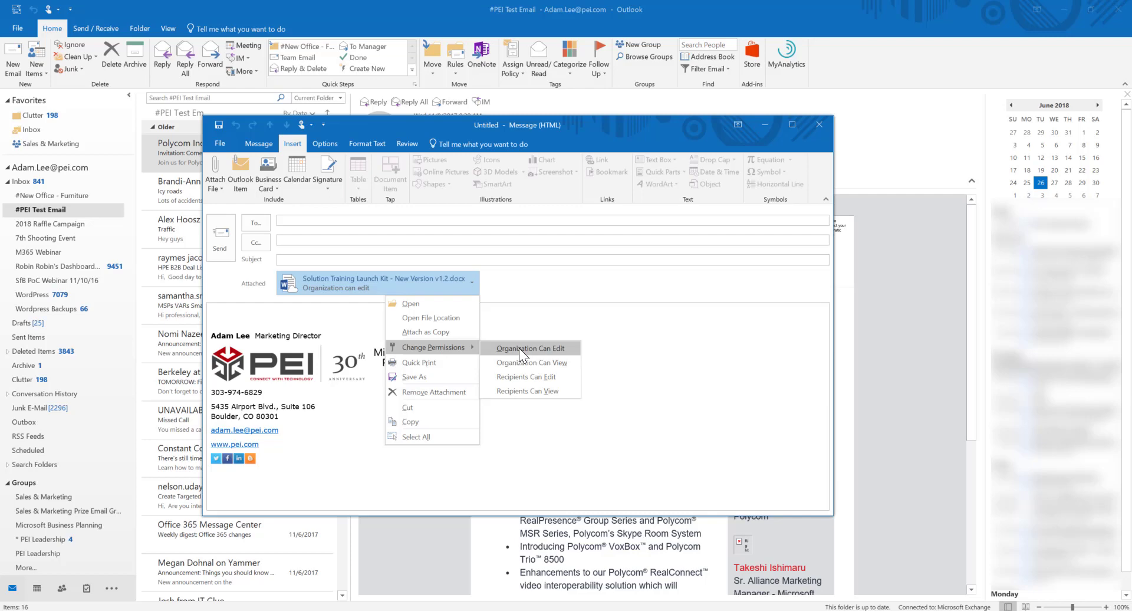
{"action": "mouse_move", "coordinate": [532, 362]}
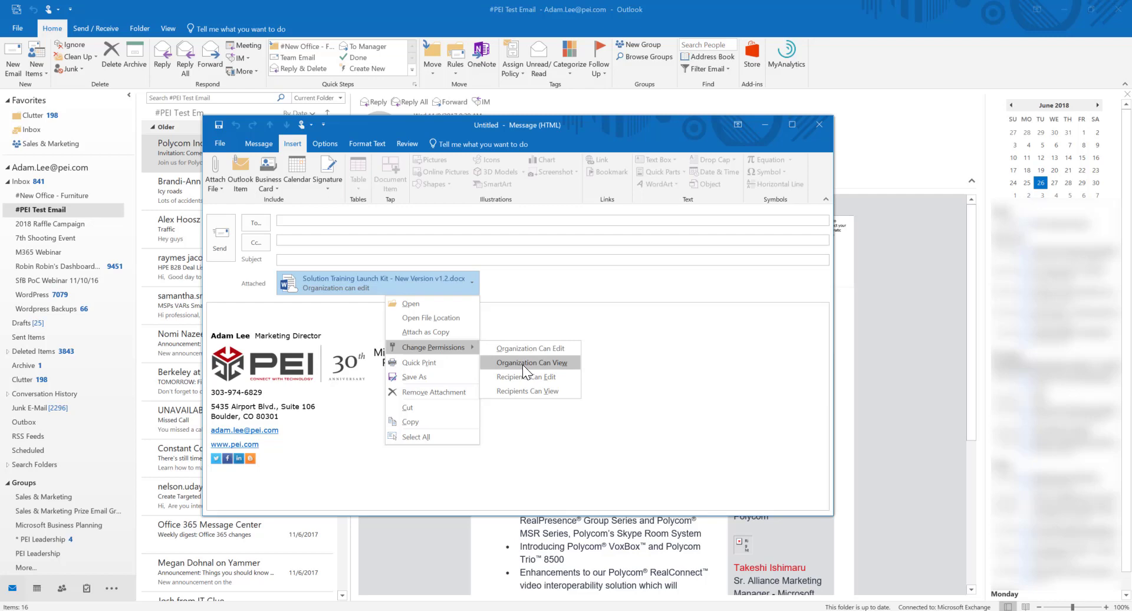
{"action": "mouse_move", "coordinate": [525, 376]}
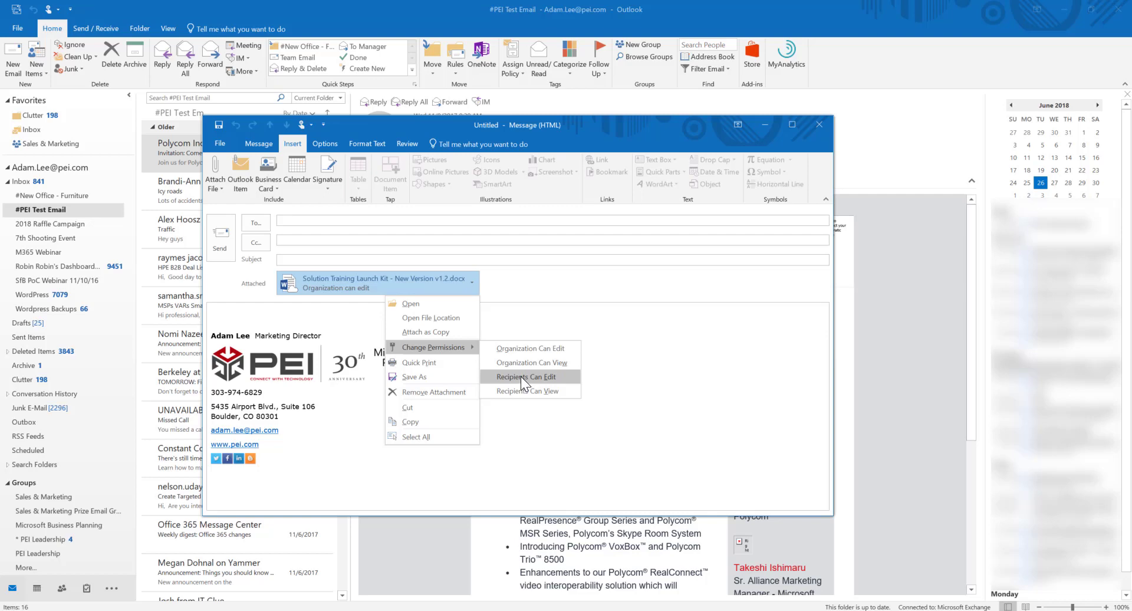
{"action": "mouse_move", "coordinate": [523, 387]}
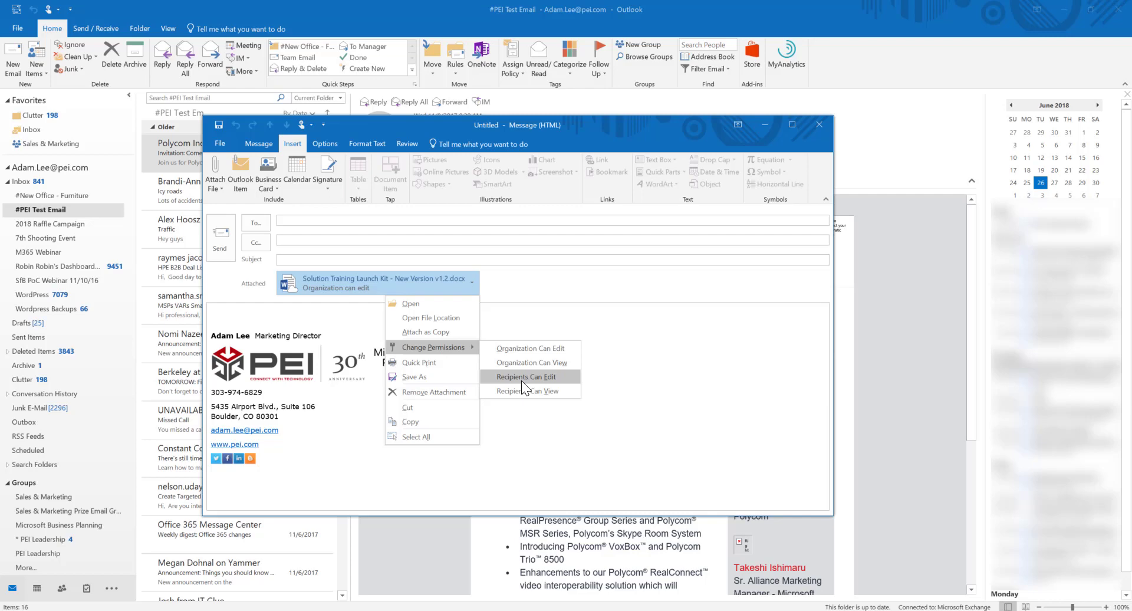
{"action": "left_click", "coordinate": [526, 376]}
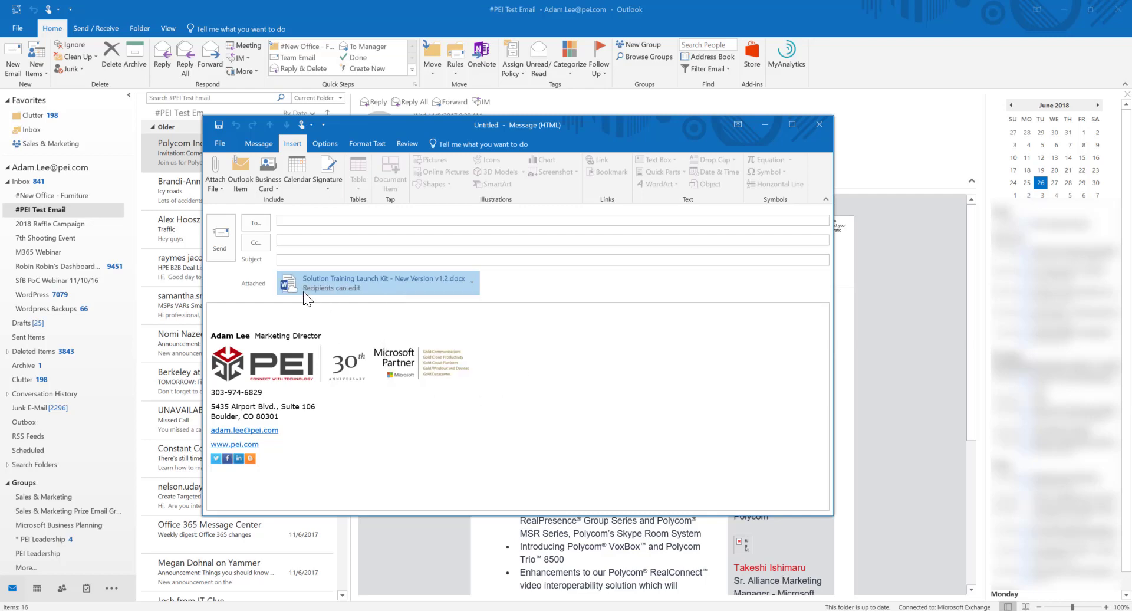